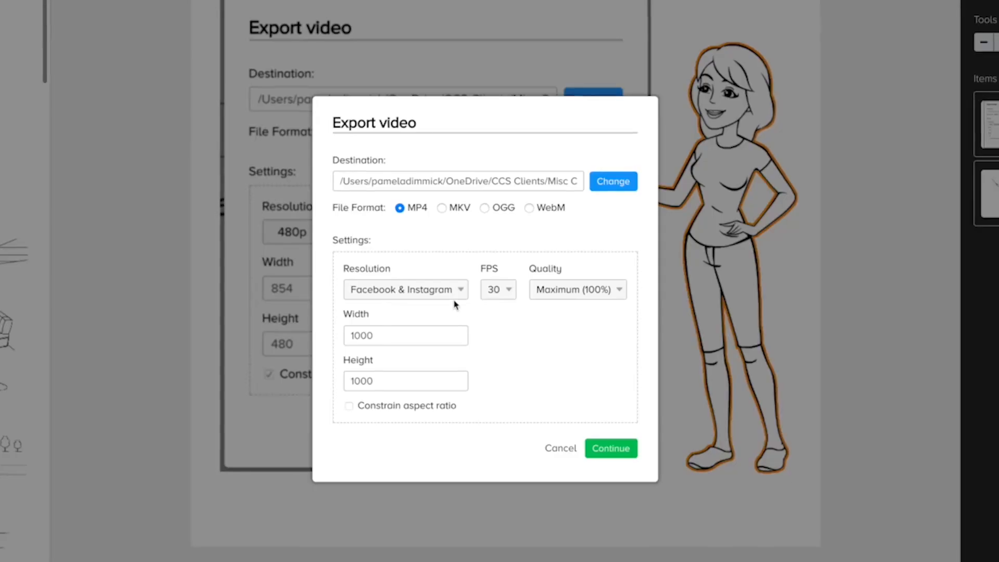
# - Open the project's video settings to see the current 480p (854x480) resolution
pyautogui.click(560, 448)
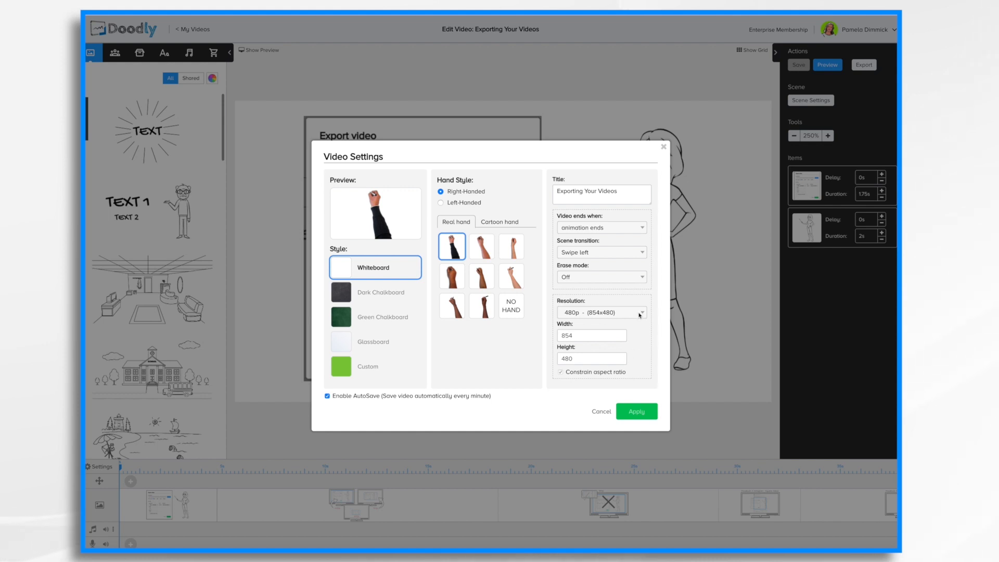
# - Keep the video resolution at 480p and cancel the settings dialog
pyautogui.click(600, 312)
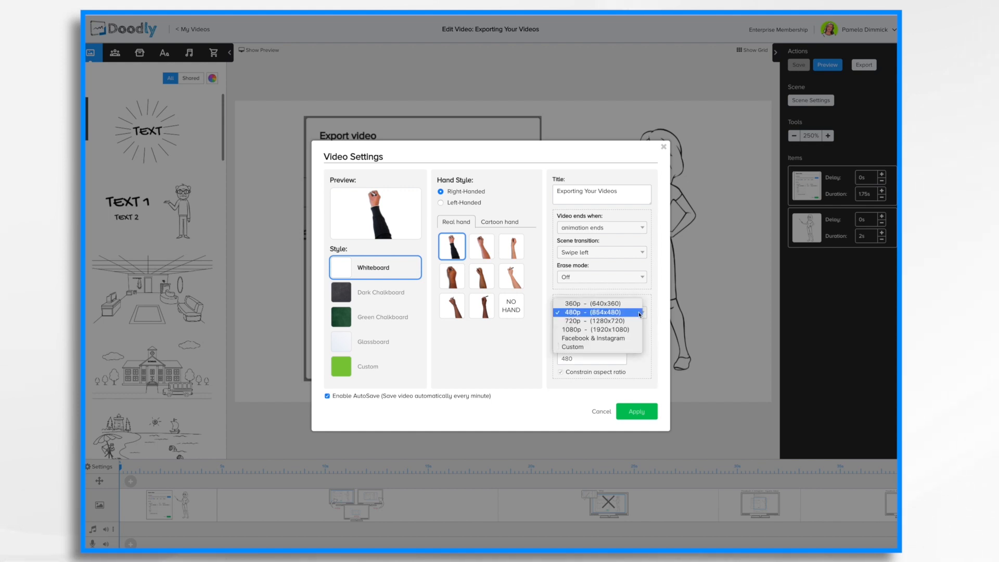
pyautogui.click(596, 311)
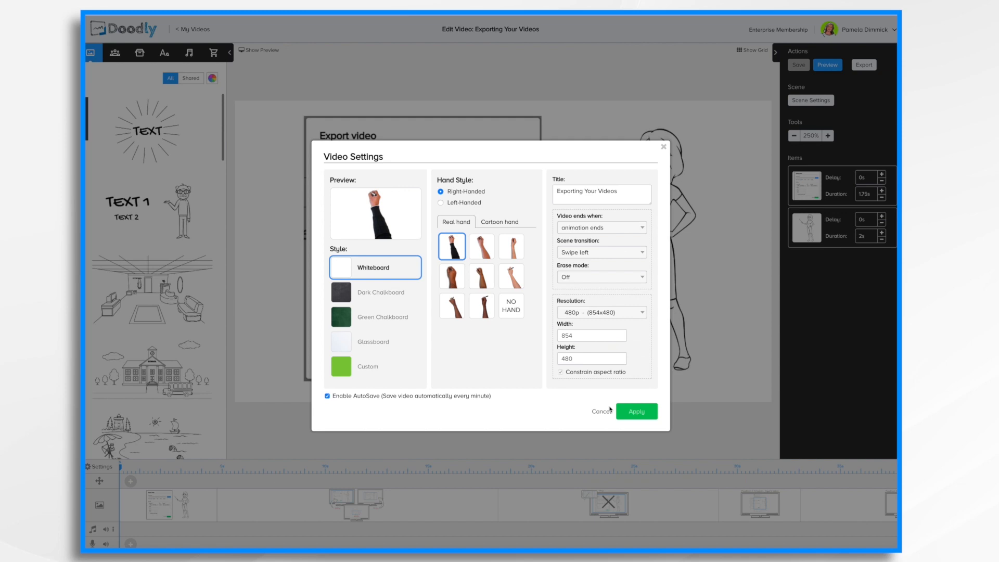
pyautogui.click(636, 411)
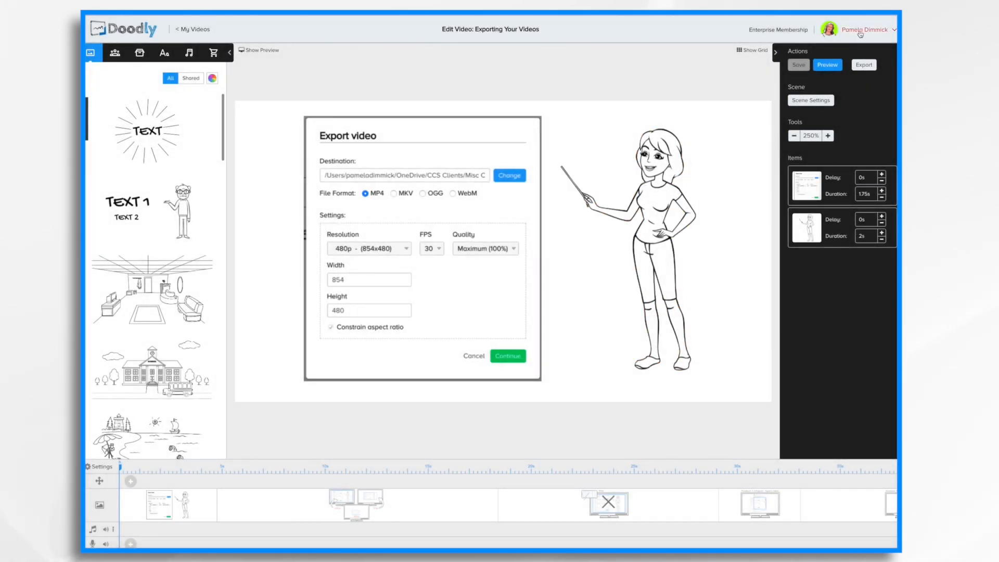
# - Check the export dialog's resolution list, leaving it at 480p
pyautogui.click(863, 64)
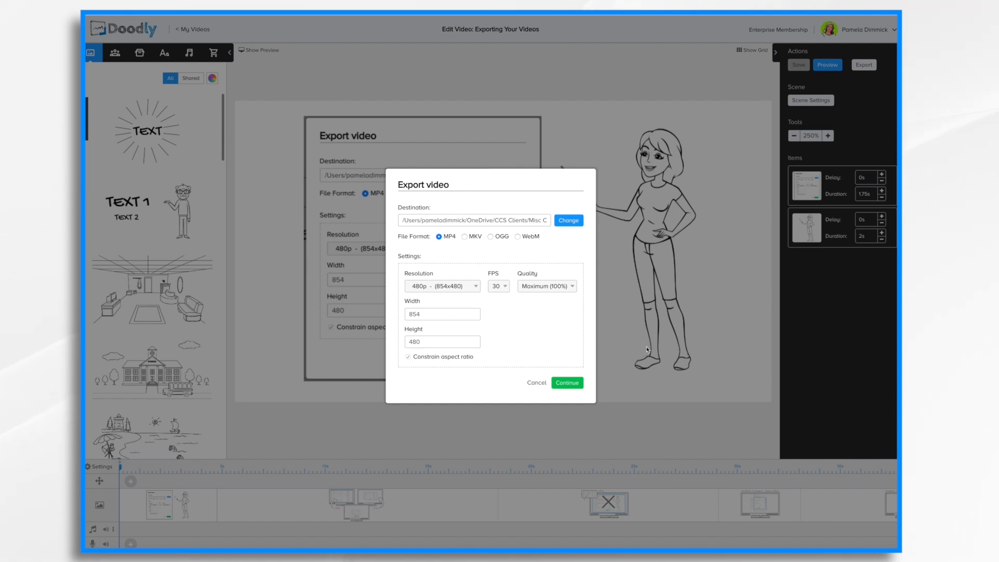
pyautogui.click(442, 285)
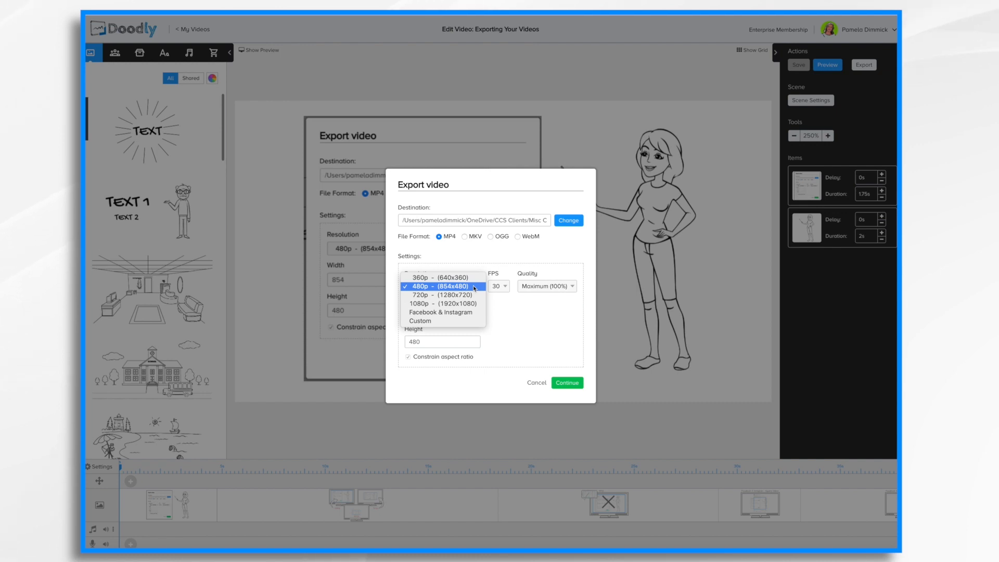
pyautogui.click(442, 303)
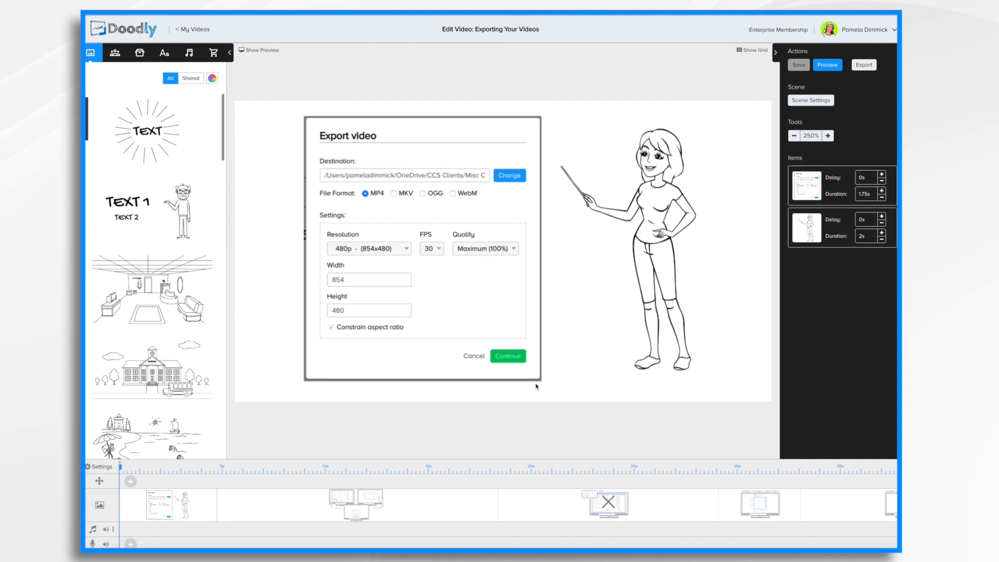
pyautogui.moveTo(661, 327)
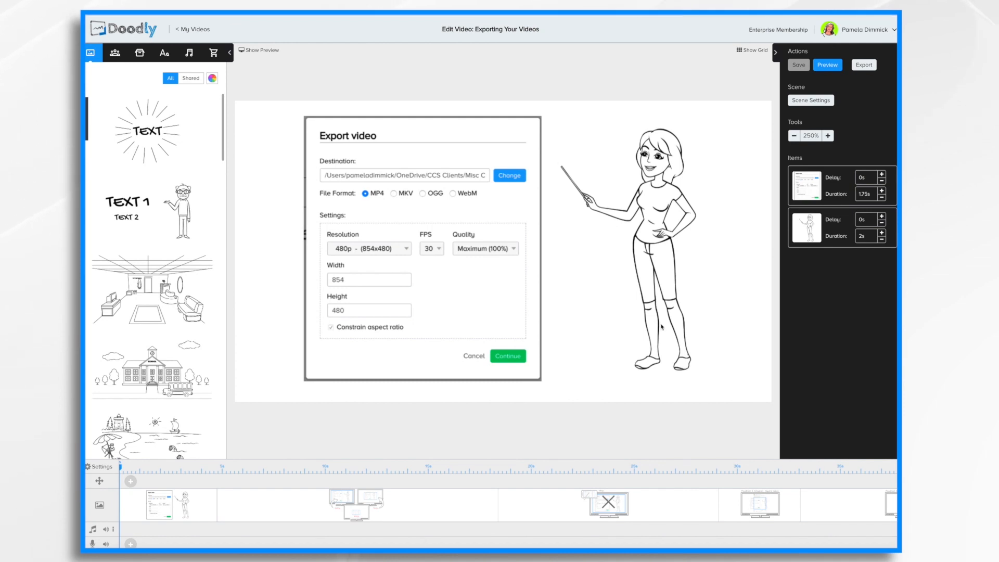
pyautogui.moveTo(354, 260)
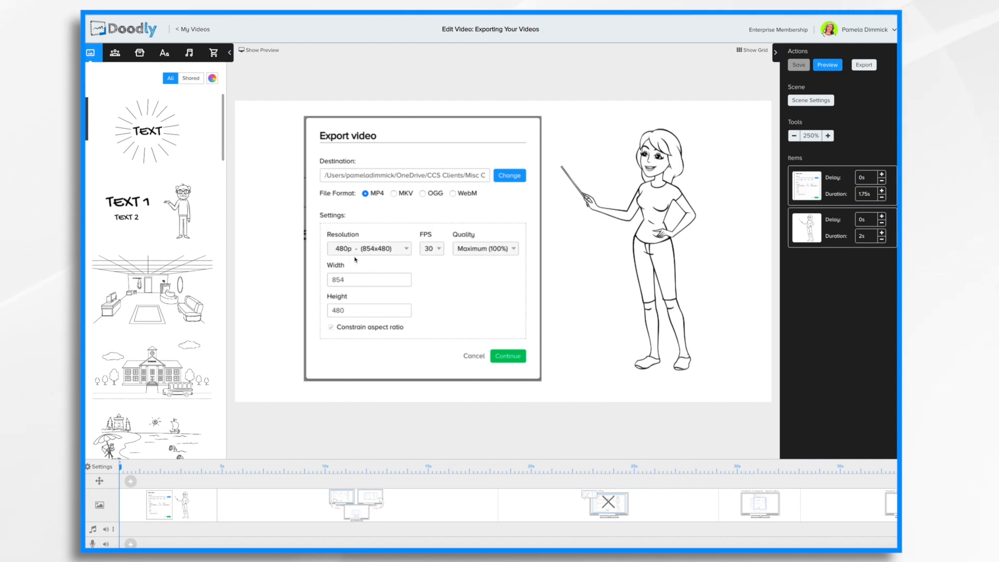
pyautogui.moveTo(360, 259)
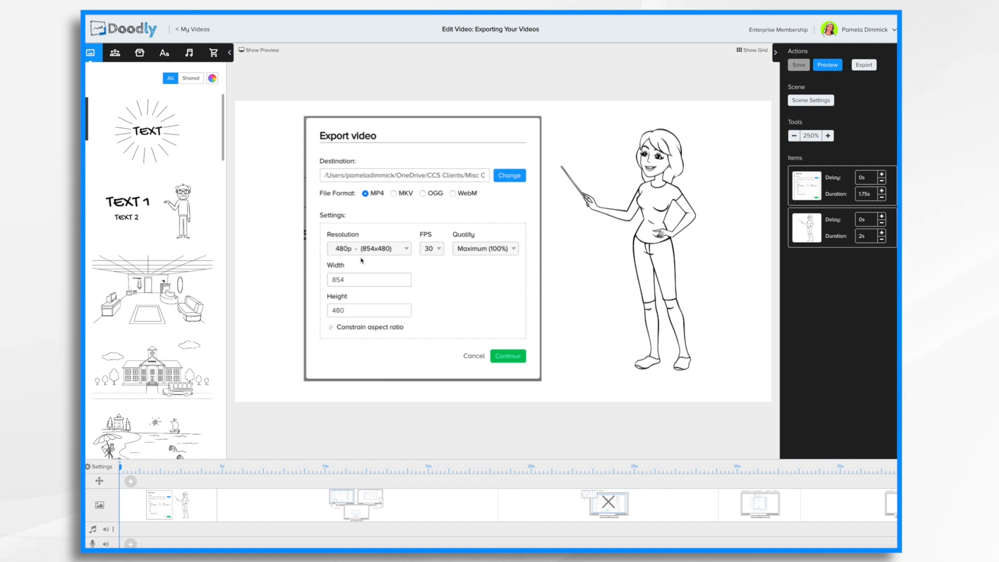
pyautogui.moveTo(389, 518)
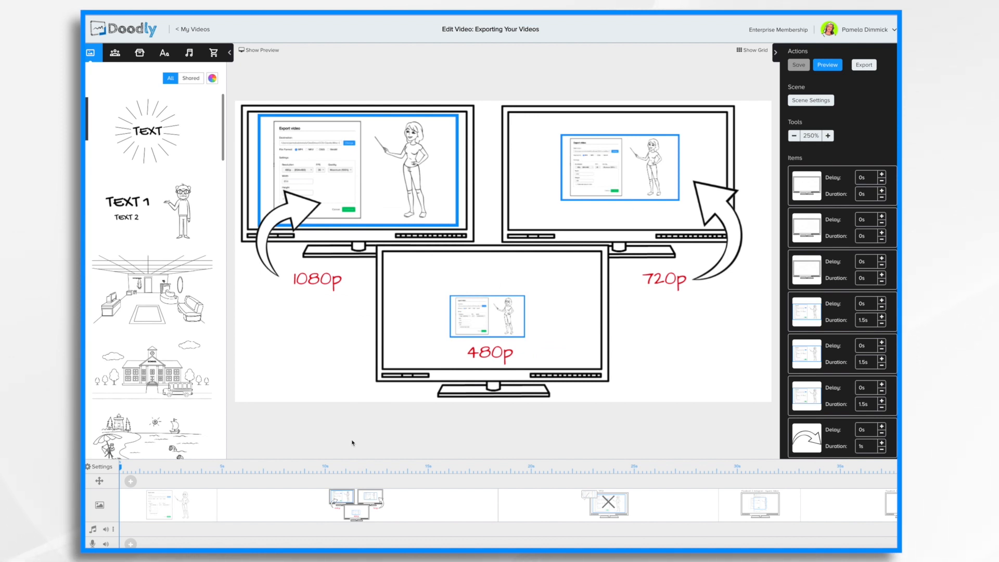
pyautogui.moveTo(326, 420)
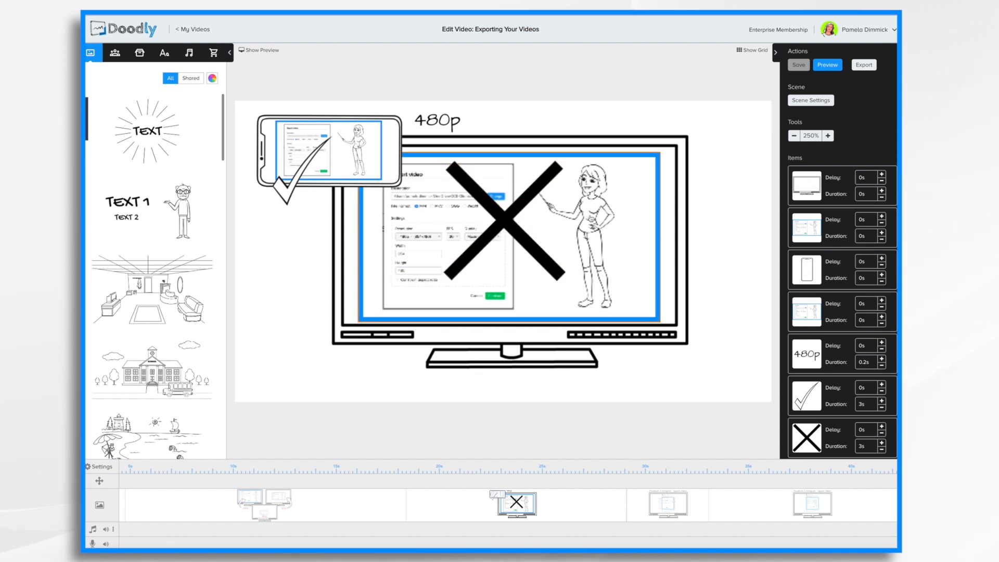
pyautogui.moveTo(304, 499)
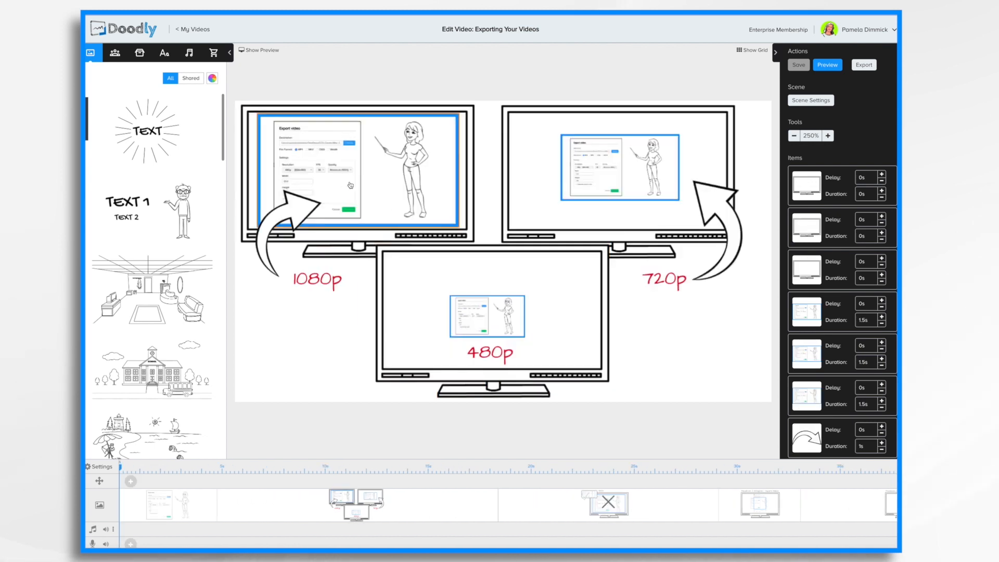
# - Select the scene comparing 1080p, 720p and 480p monitors in the timeline
pyautogui.click(503, 318)
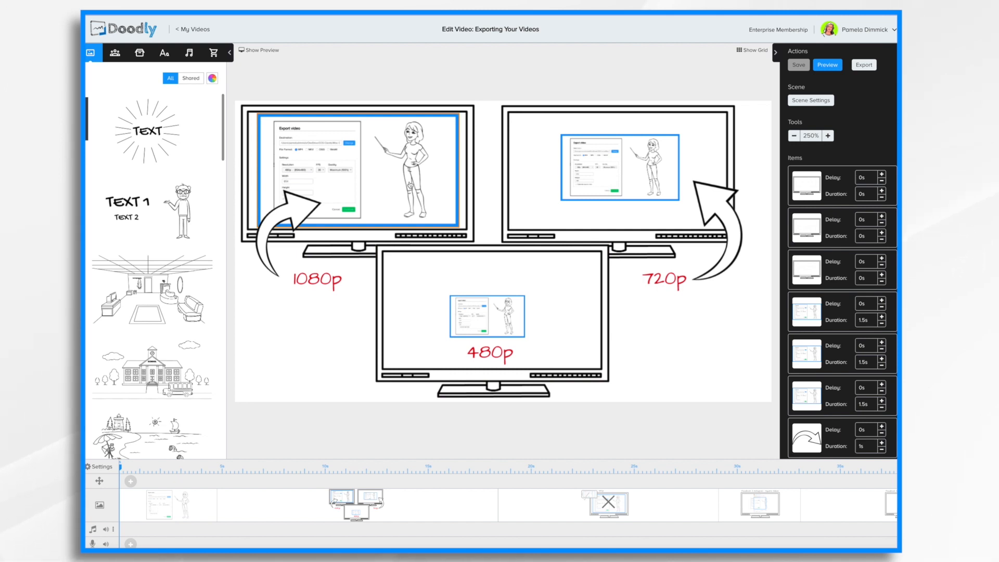
pyautogui.moveTo(390, 169)
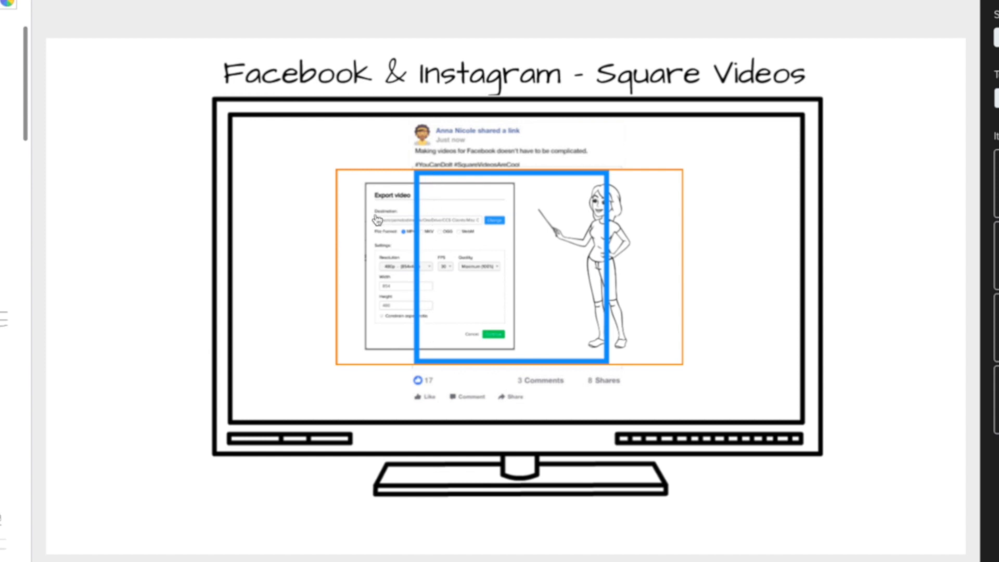
pyautogui.moveTo(675, 209)
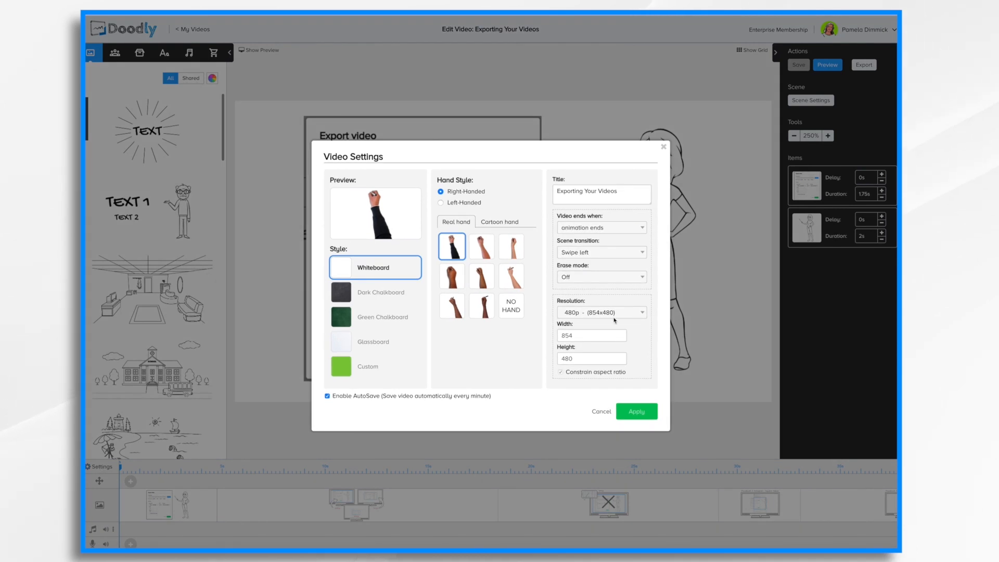
# - Set the video resolution to Facebook & Instagram (1000x1000) and apply it
pyautogui.click(601, 312)
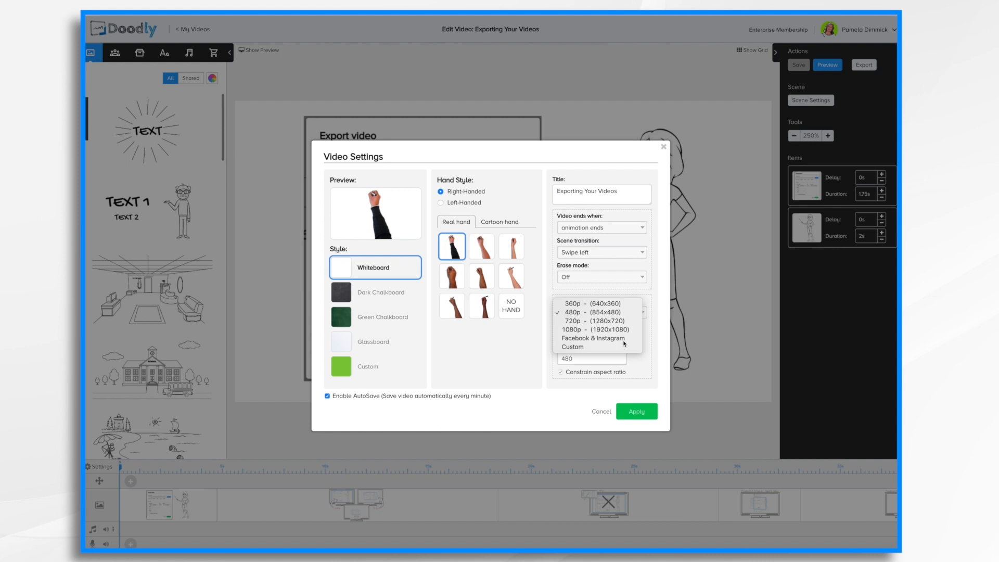
pyautogui.click(592, 337)
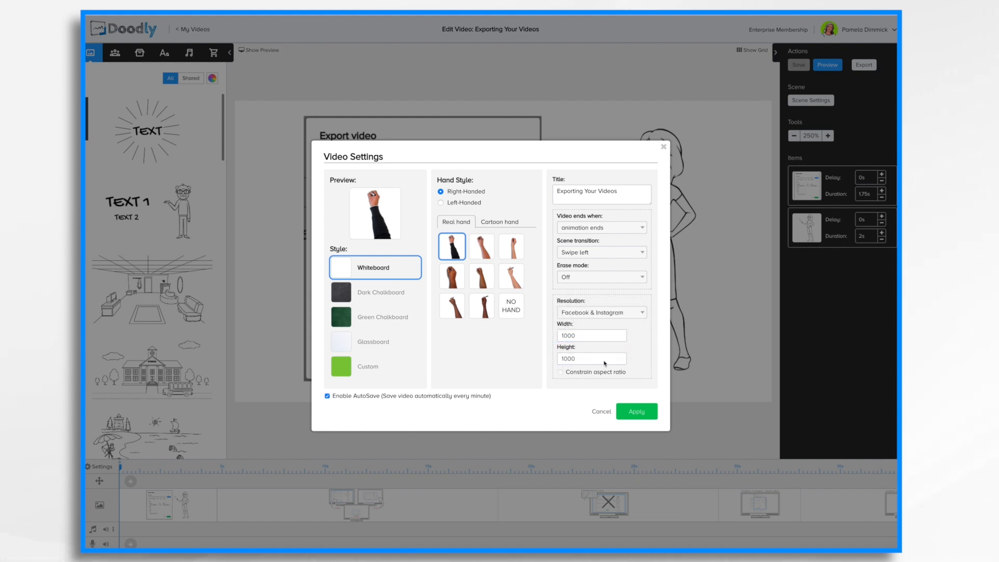
pyautogui.moveTo(623, 385)
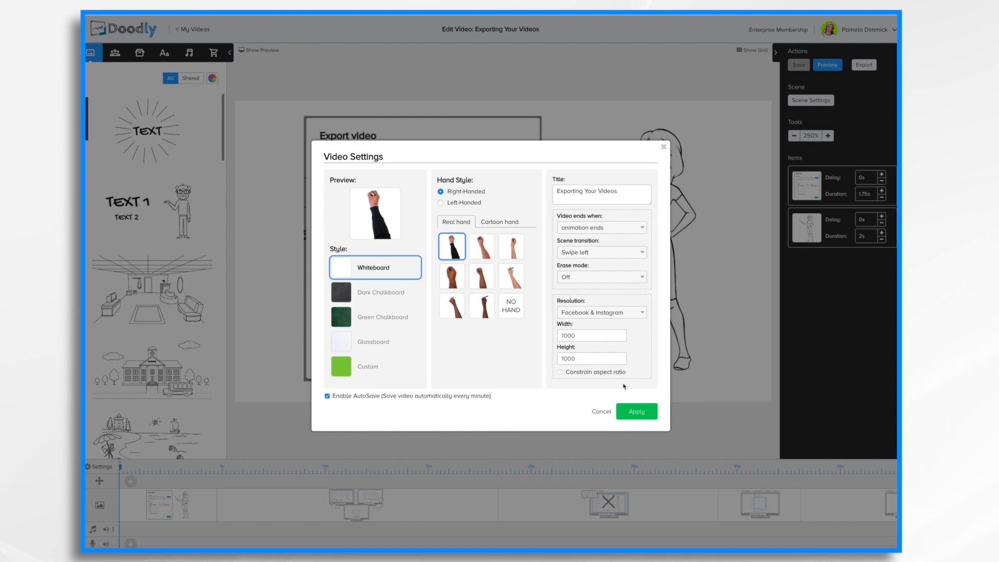
pyautogui.click(635, 411)
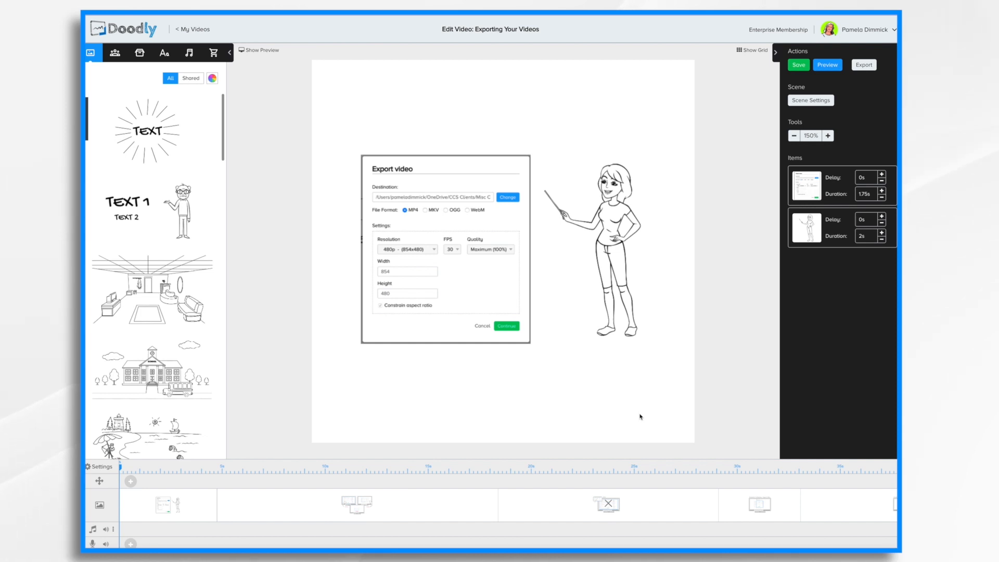
pyautogui.moveTo(760, 65)
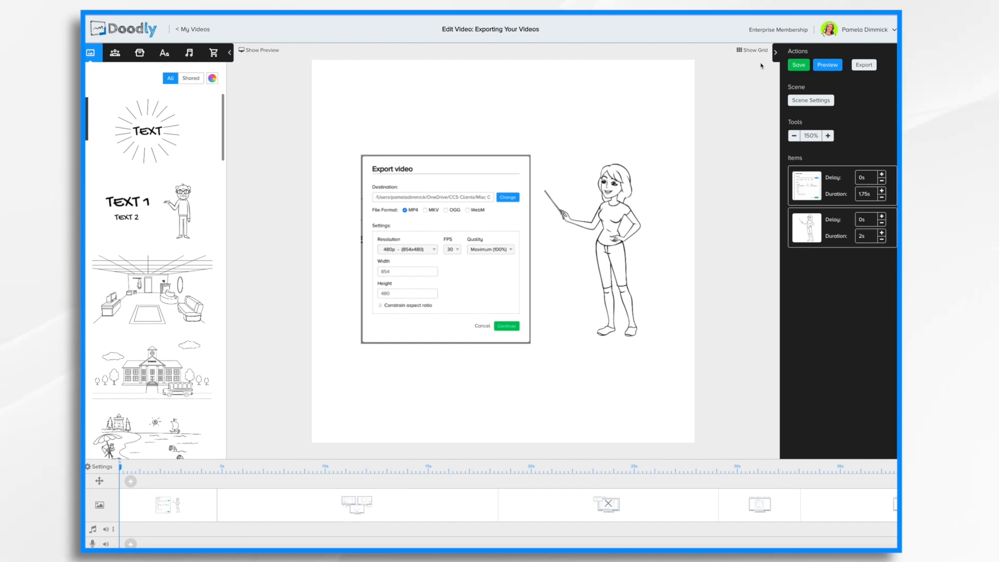
pyautogui.moveTo(376, 86)
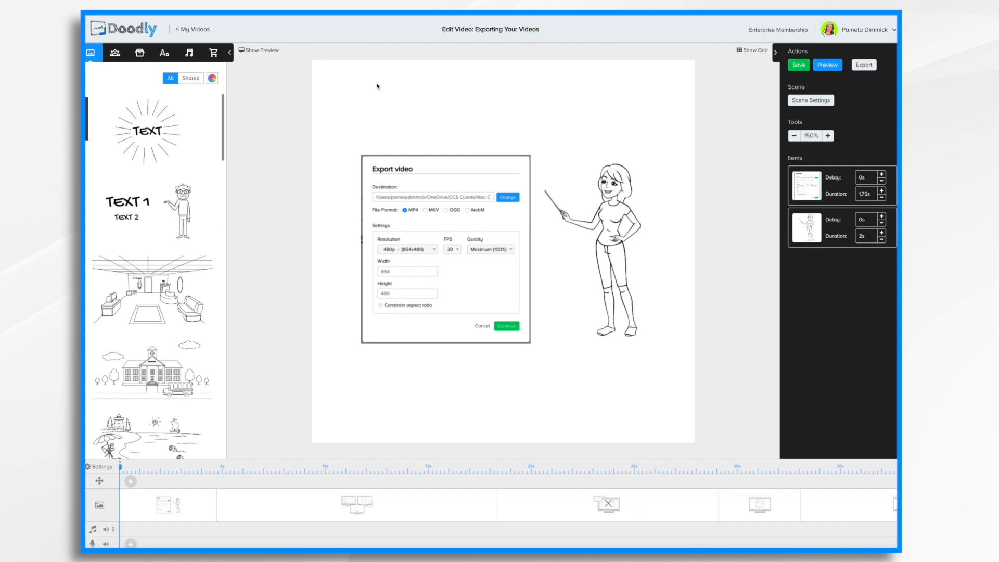
pyautogui.moveTo(510, 357)
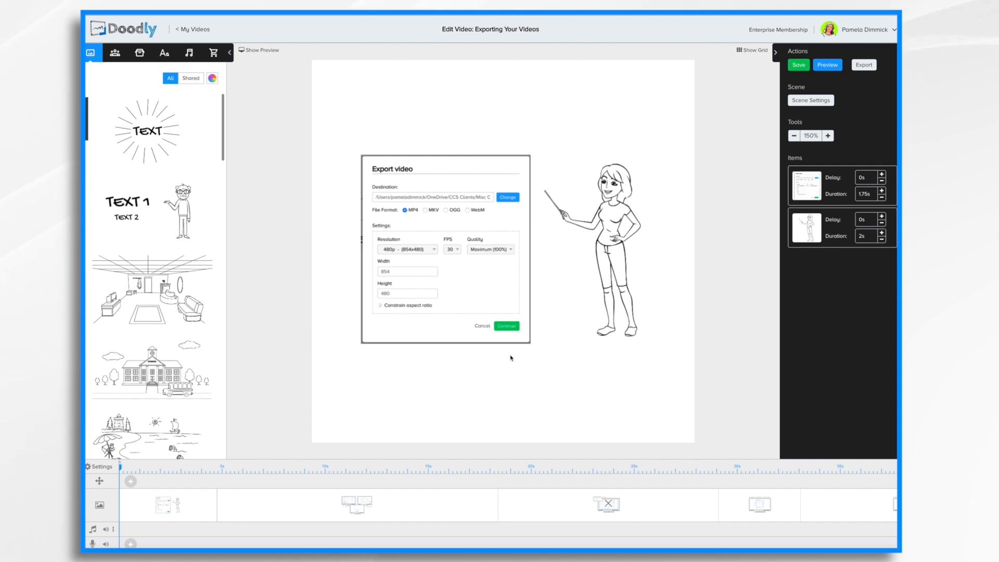
# - In the Export dialog, bring up the Facebook & Instagram (1000x1000) resolution preset choices
pyautogui.click(445, 248)
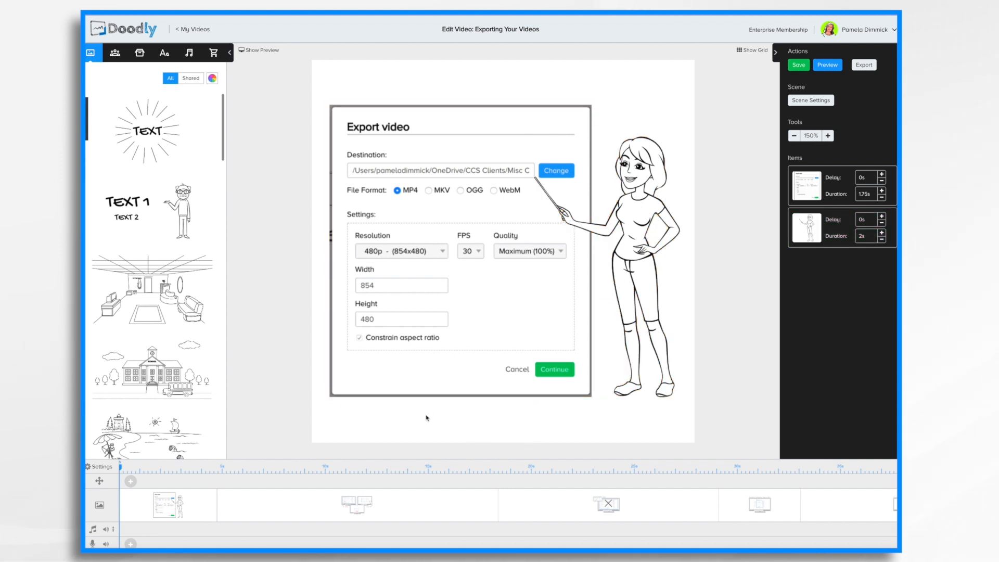
pyautogui.moveTo(794, 508)
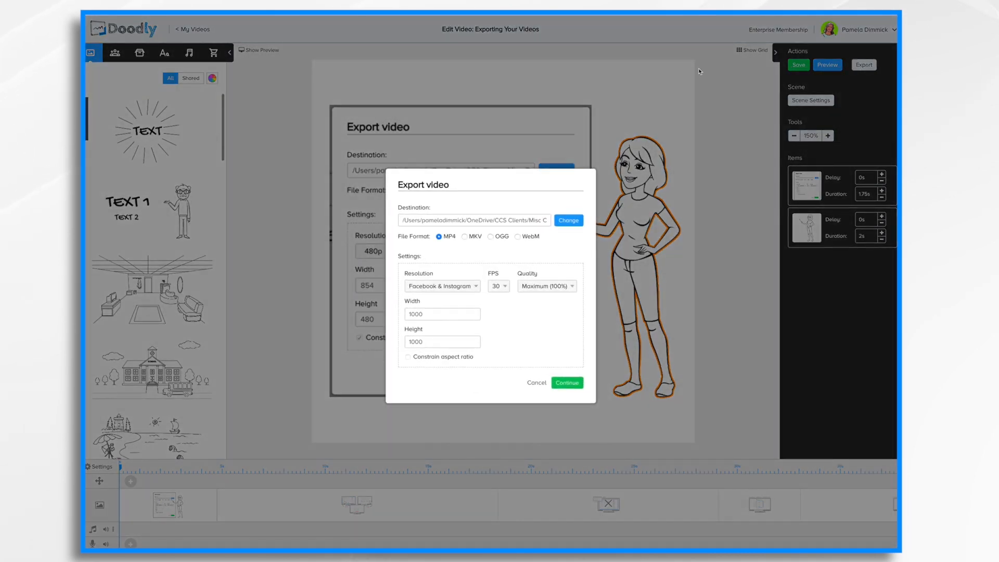
pyautogui.click(441, 286)
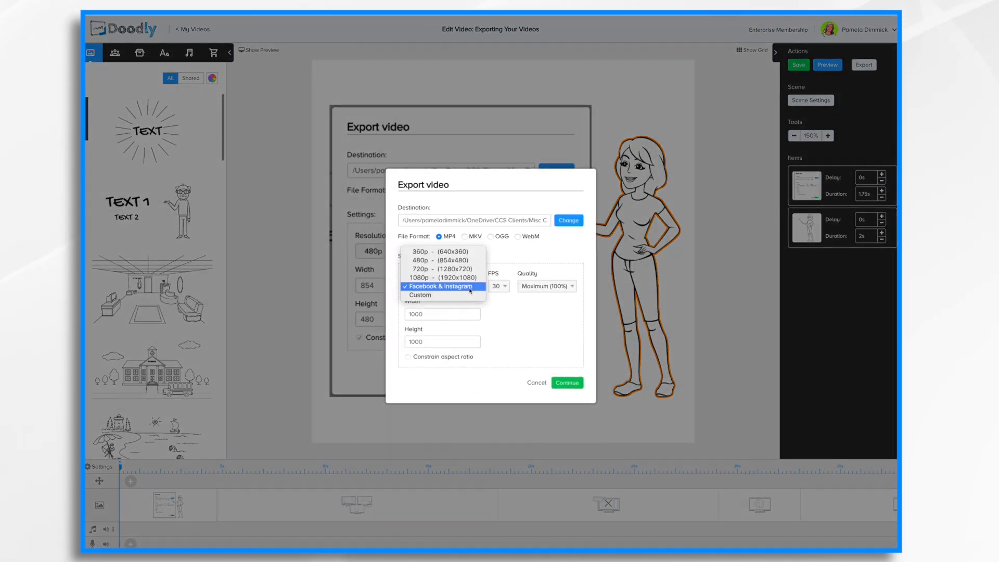
# - Try a Custom export resolution with Constrain aspect ratio, then reopen the presets
pyautogui.click(420, 295)
pyautogui.write('1200')
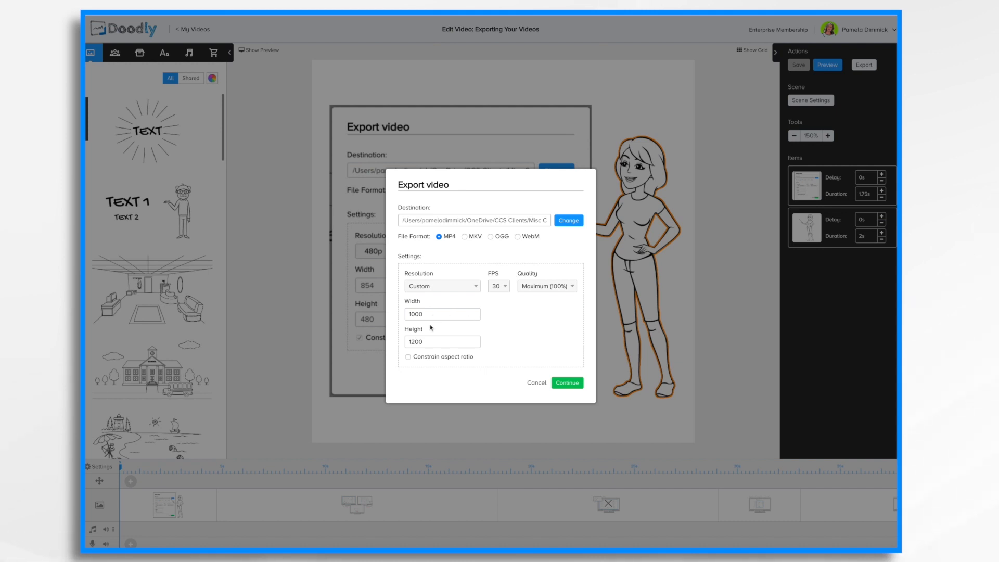
pyautogui.click(407, 357)
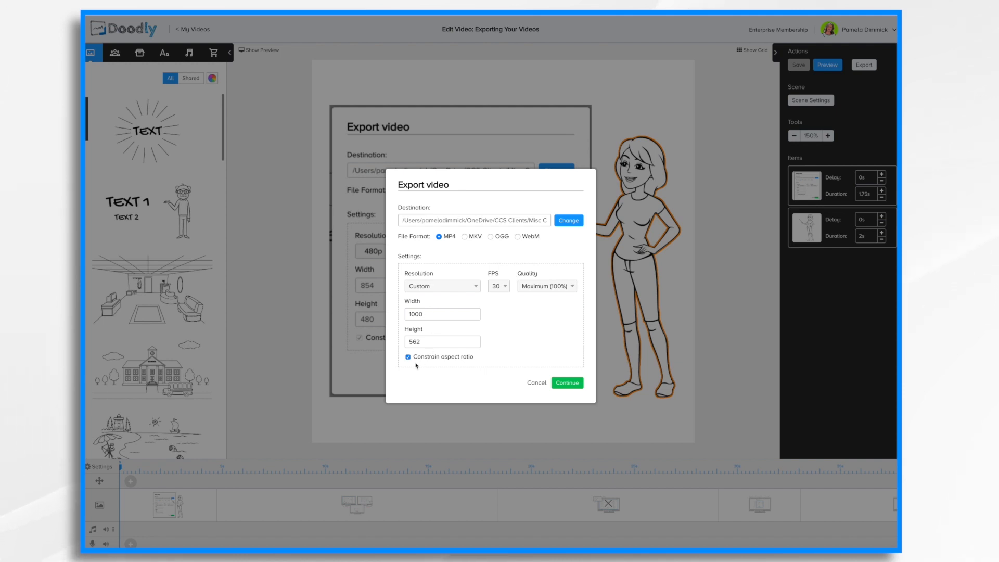
pyautogui.click(441, 286)
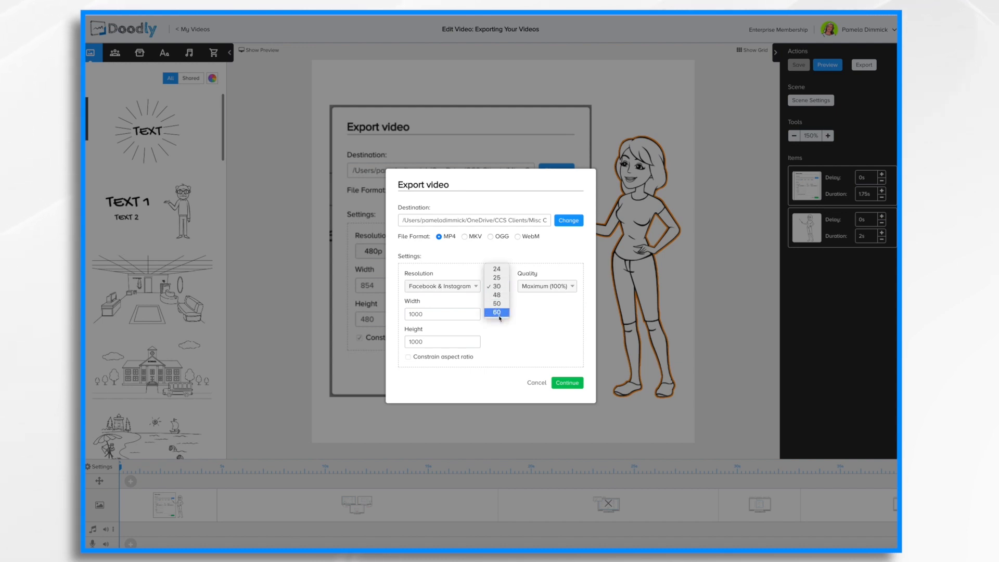
# - Switch the export frame rate to 60, then return it to 30 fps
pyautogui.click(496, 312)
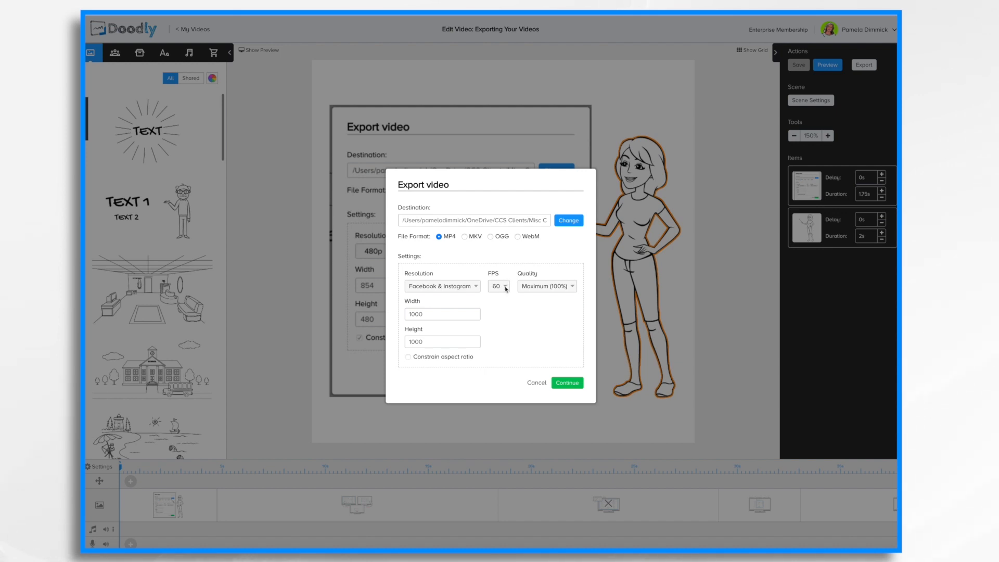
pyautogui.click(499, 286)
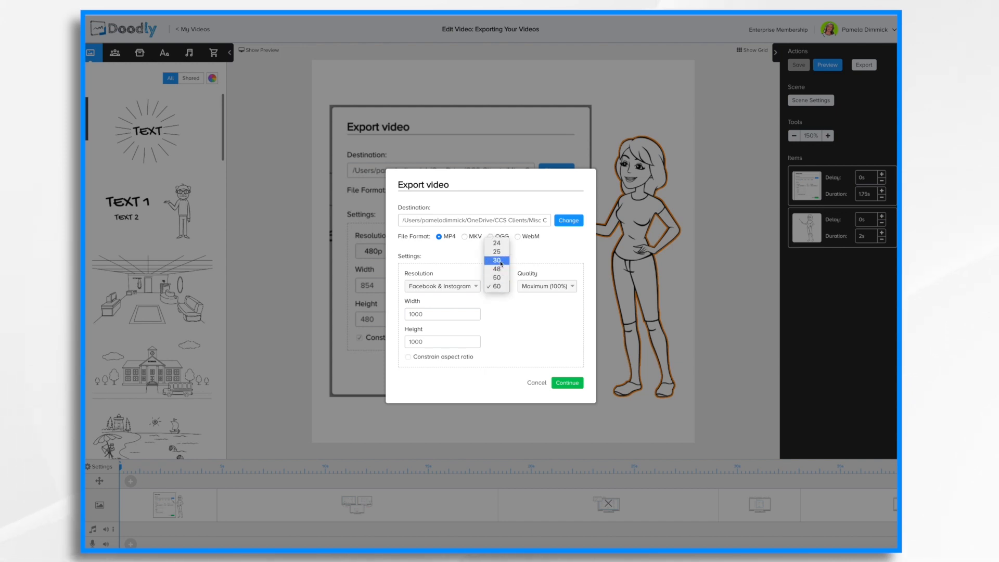
pyautogui.click(496, 260)
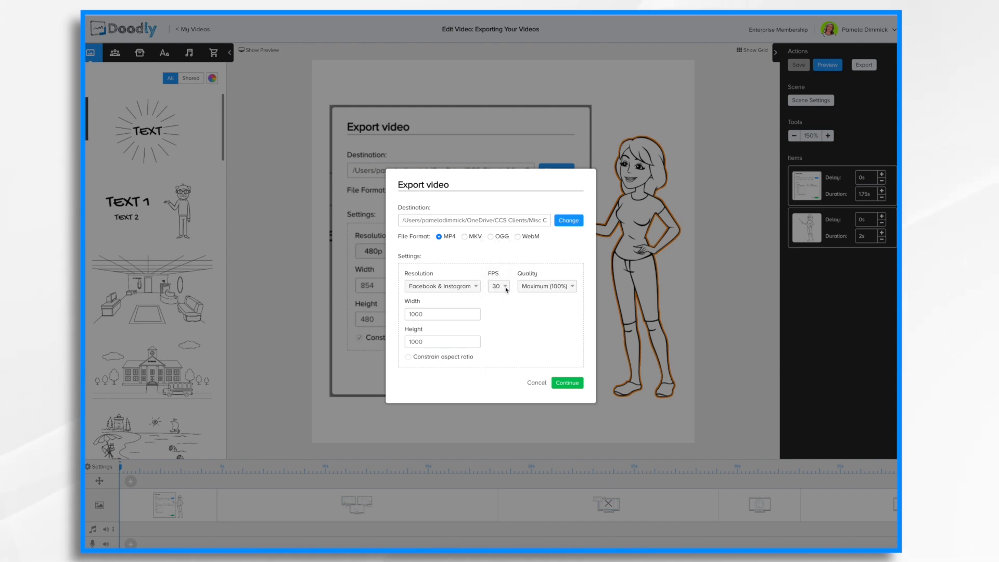
pyautogui.click(497, 285)
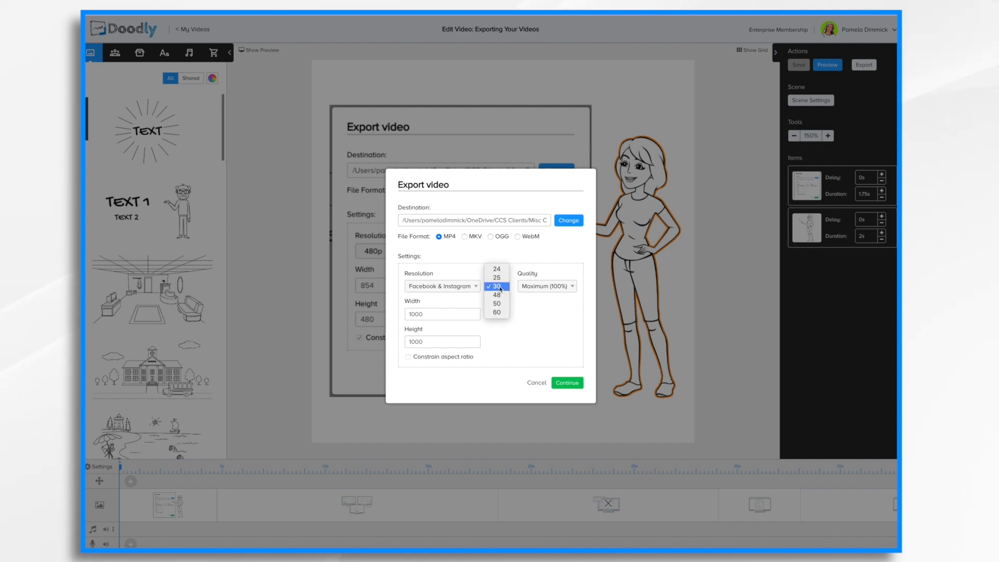
pyautogui.click(497, 286)
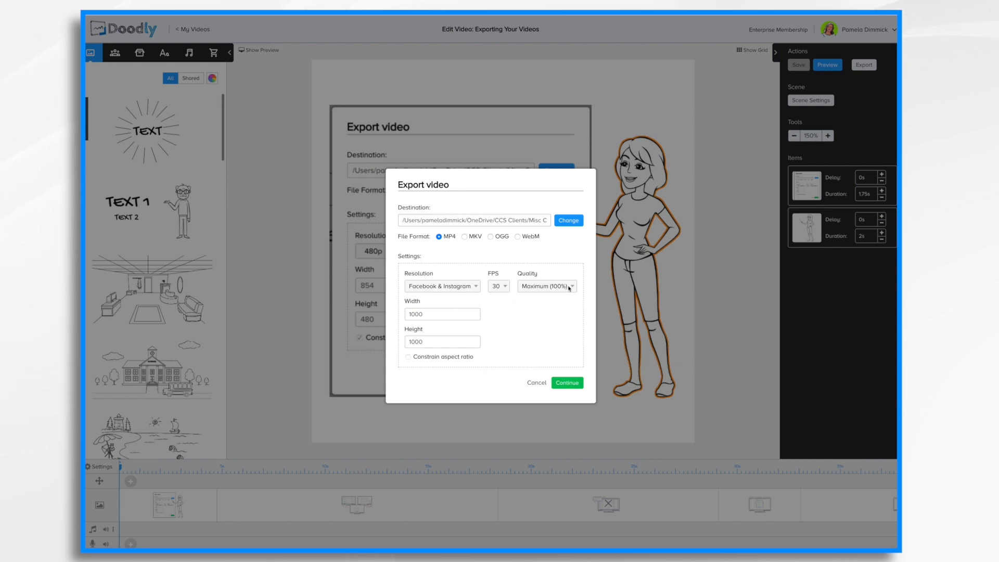
pyautogui.click(546, 286)
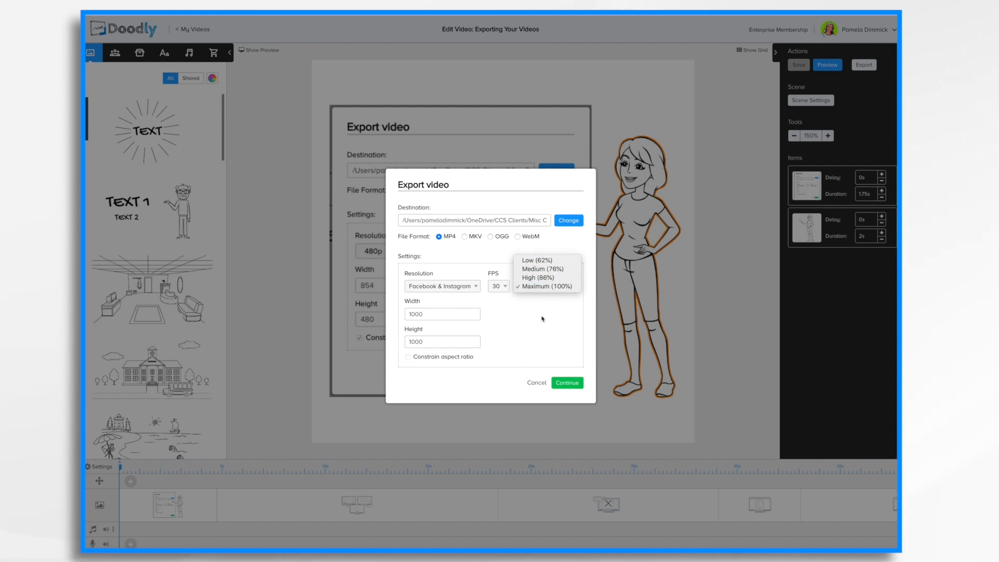
pyautogui.click(547, 286)
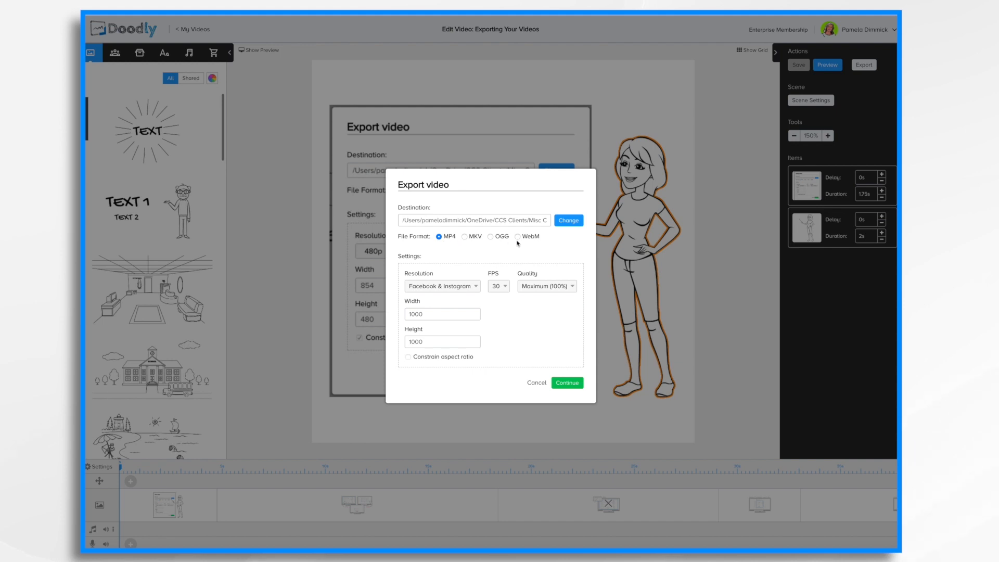
pyautogui.moveTo(412, 244)
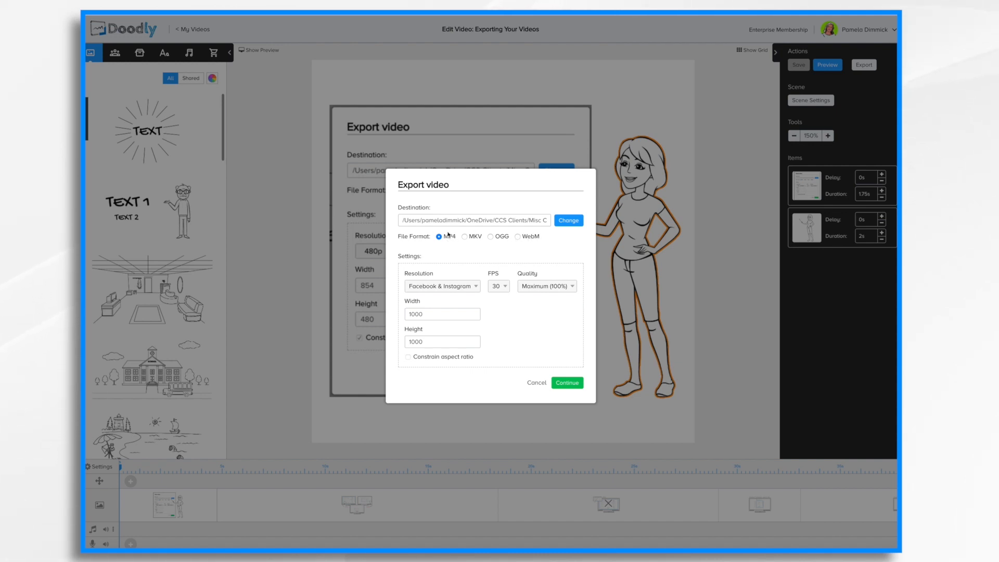
pyautogui.moveTo(445, 242)
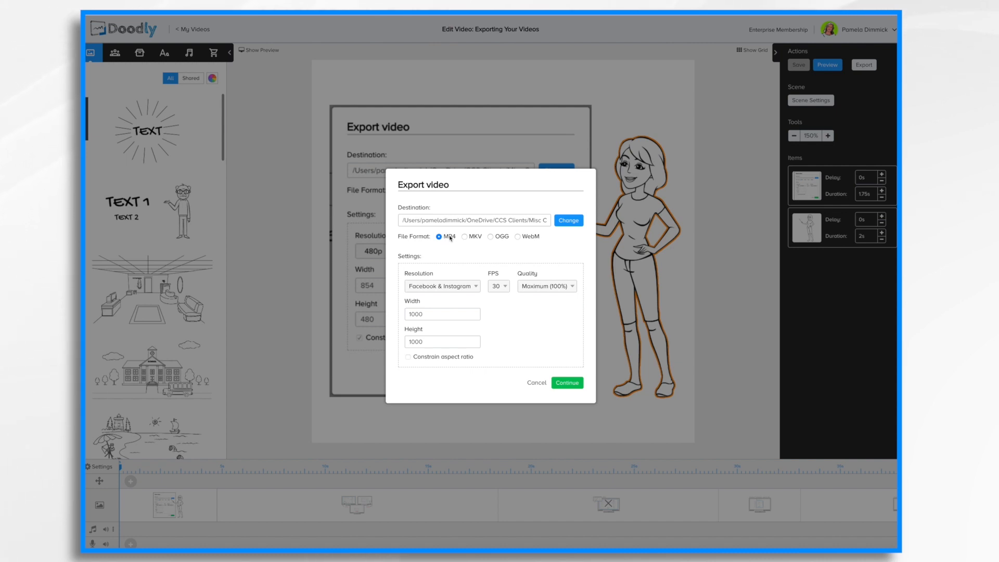
pyautogui.moveTo(551, 221)
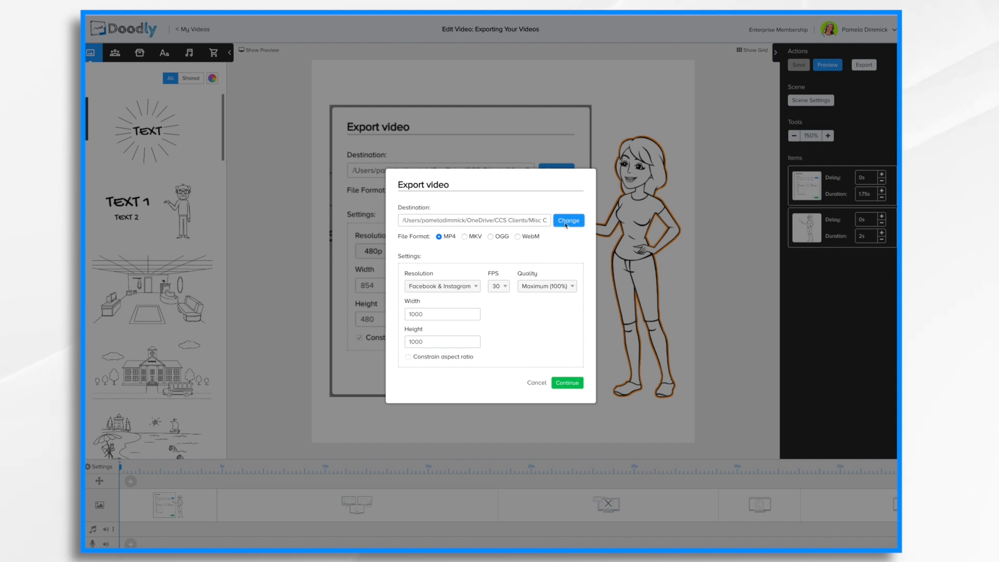
# - Export the video to the Desktop as Exporting Your Videos.mp4
pyautogui.click(567, 219)
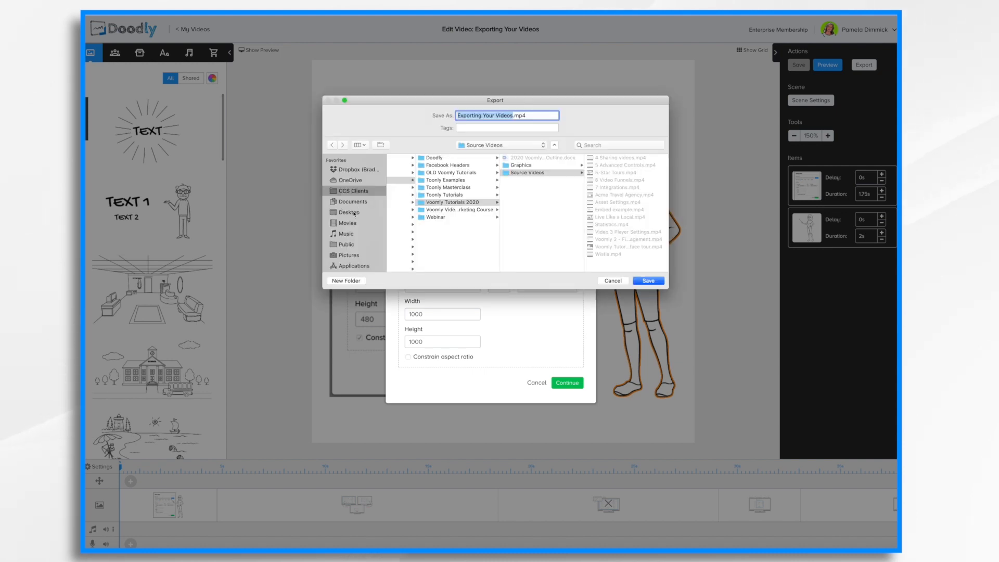
pyautogui.click(349, 213)
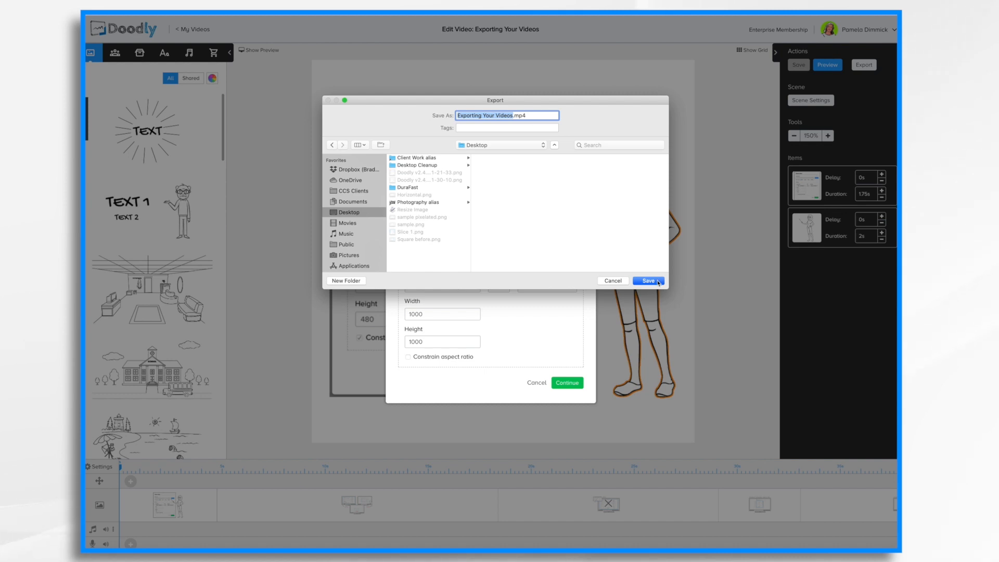
pyautogui.click(647, 280)
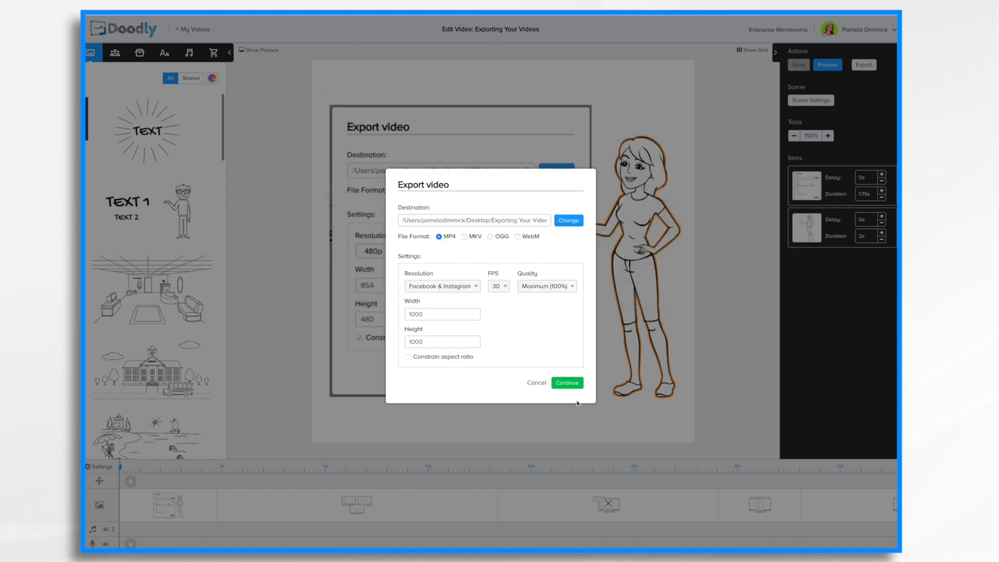
pyautogui.click(566, 383)
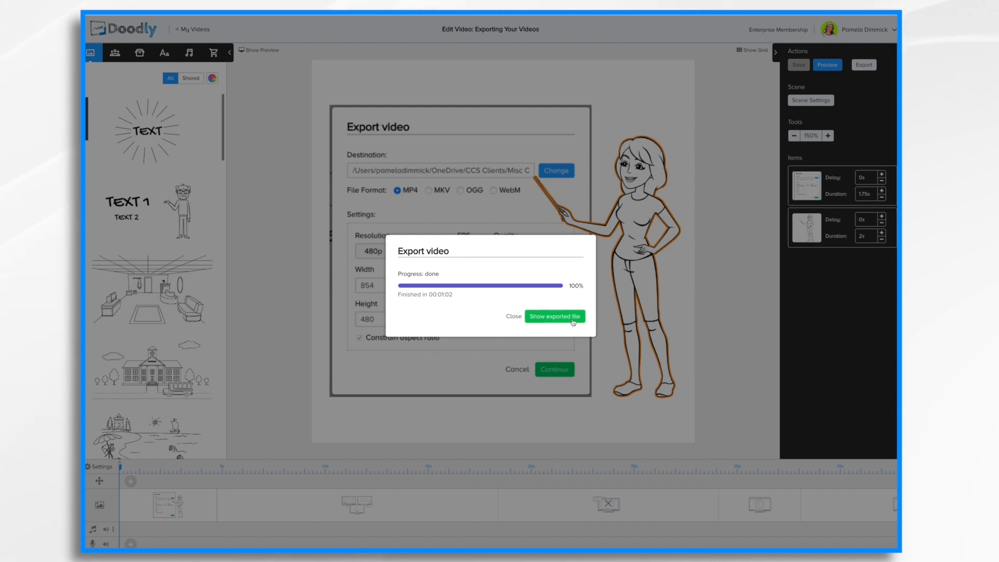
# - Reveal Exporting Your Videos.mp4 in Finder and play it in QuickTime Player
pyautogui.click(553, 317)
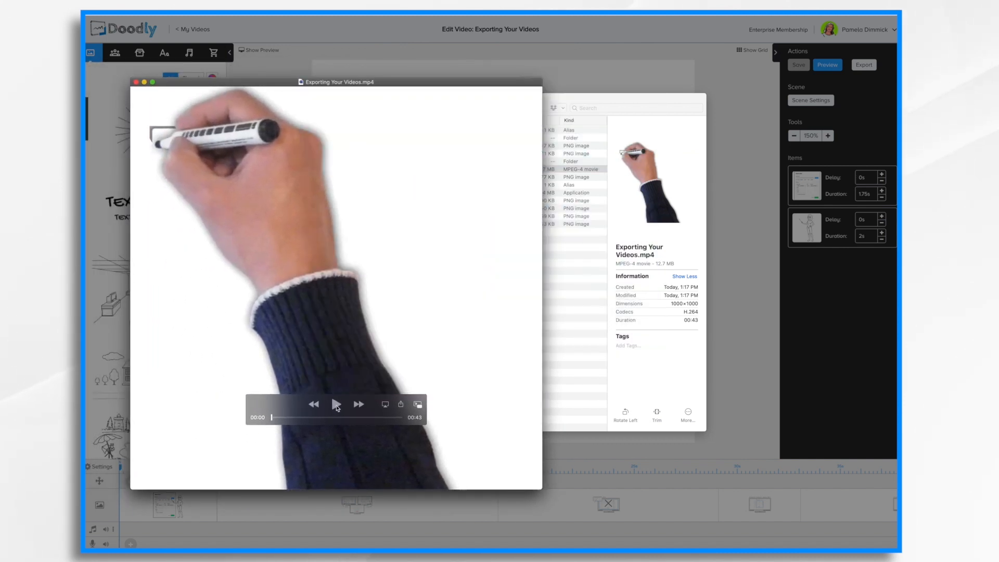
pyautogui.click(336, 404)
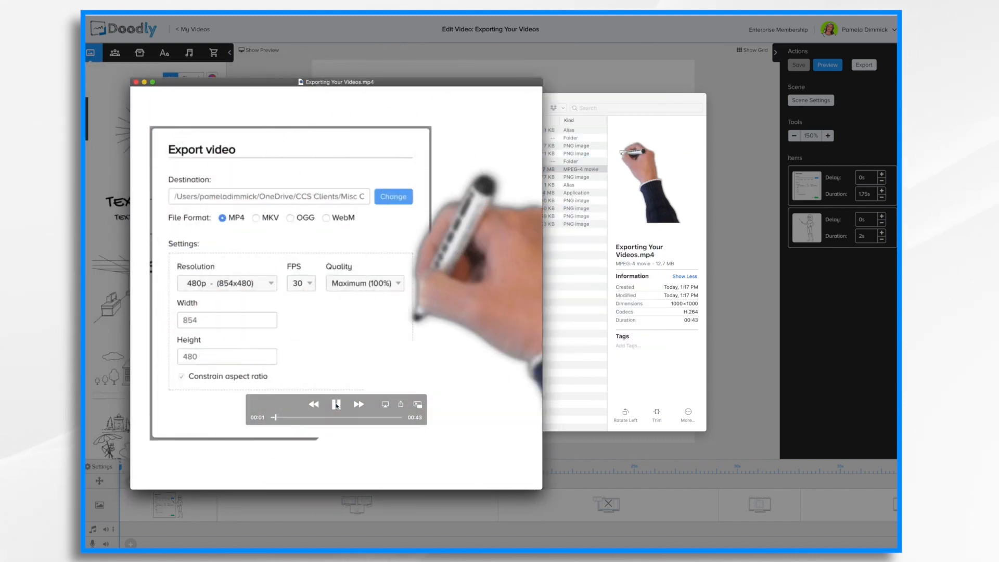